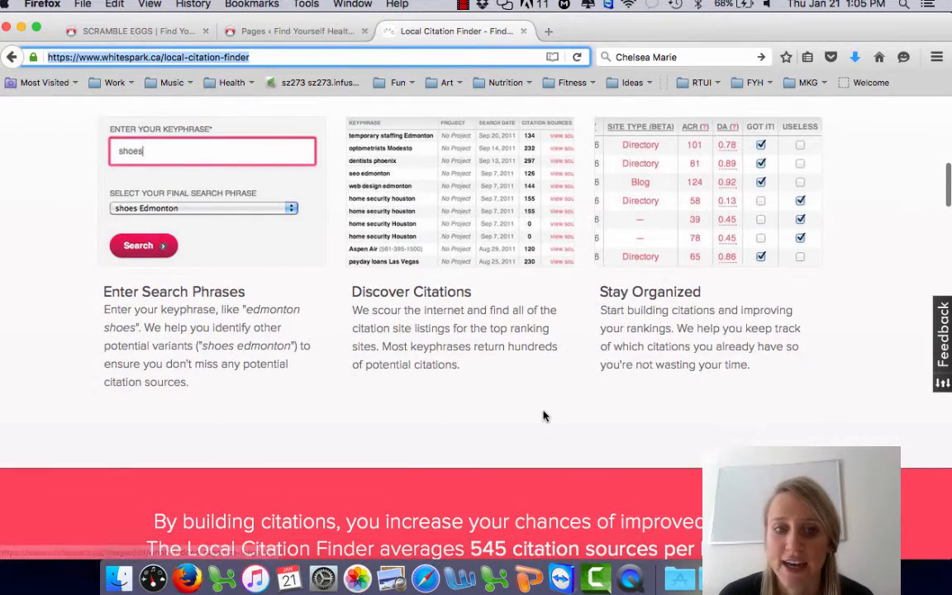
Step: Set the search location to Boston, Massachusetts on the Keyphrase Search form
scroll(down, 3)
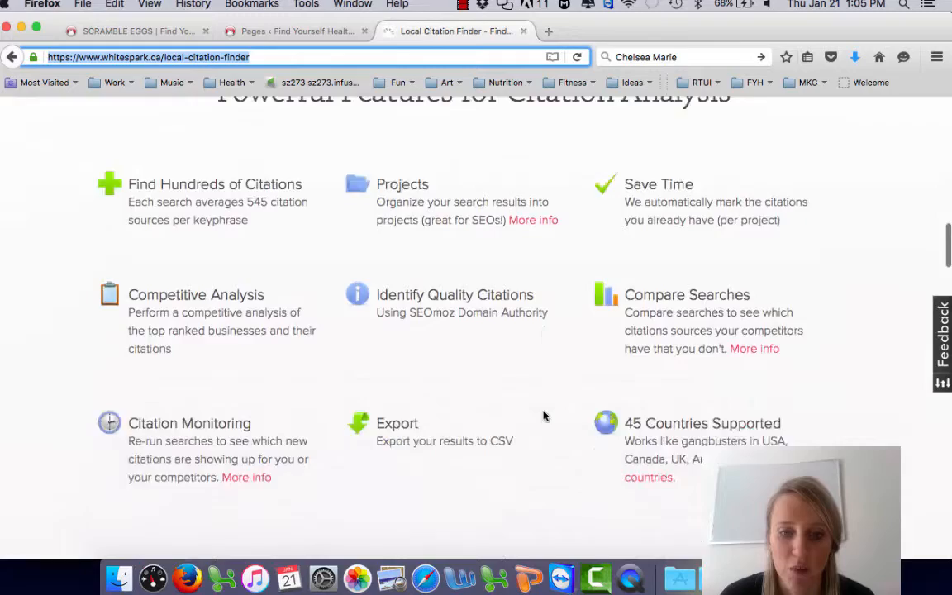
scroll(down, 3)
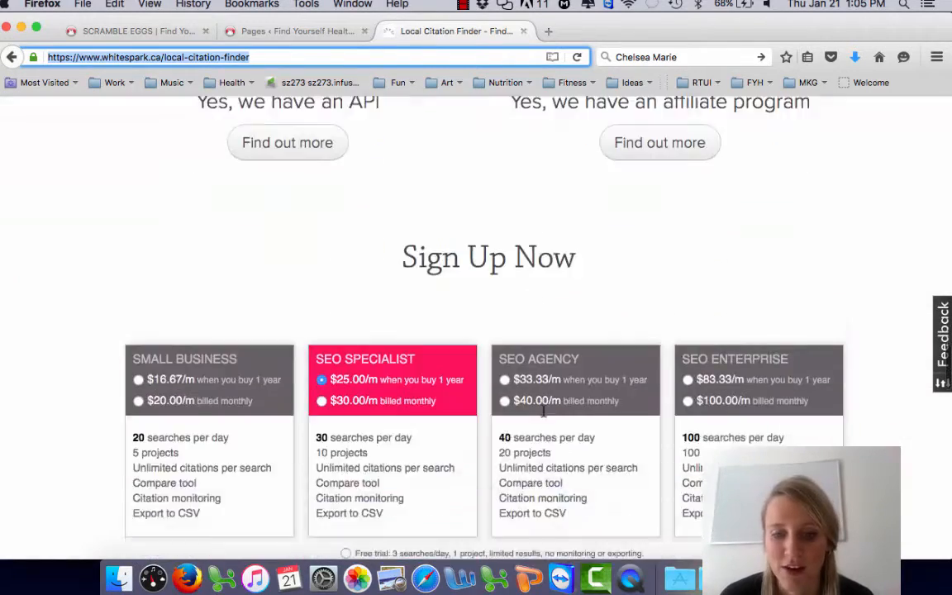
scroll(down, 3)
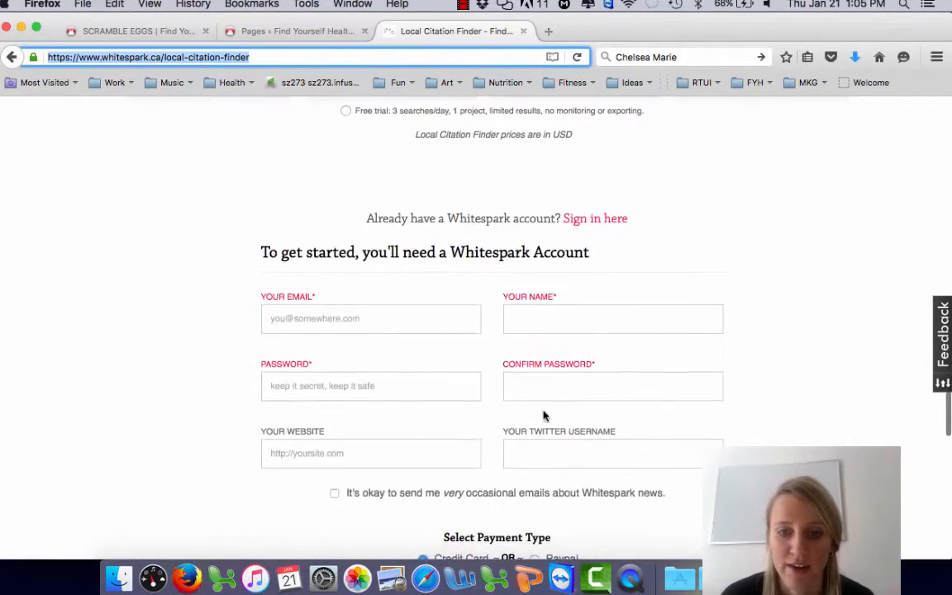
scroll(up, 3)
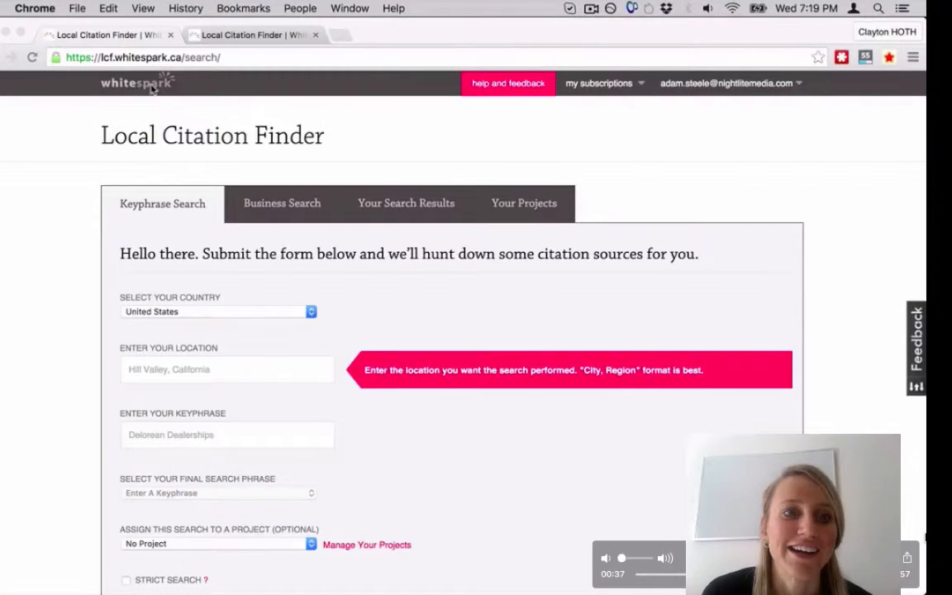
mouse_move(289, 178)
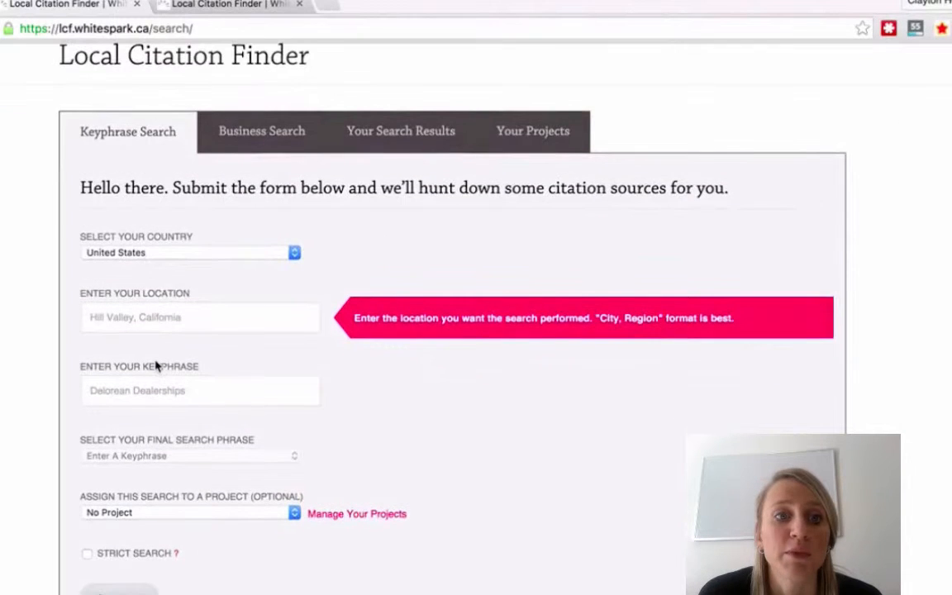
scroll(down, 3)
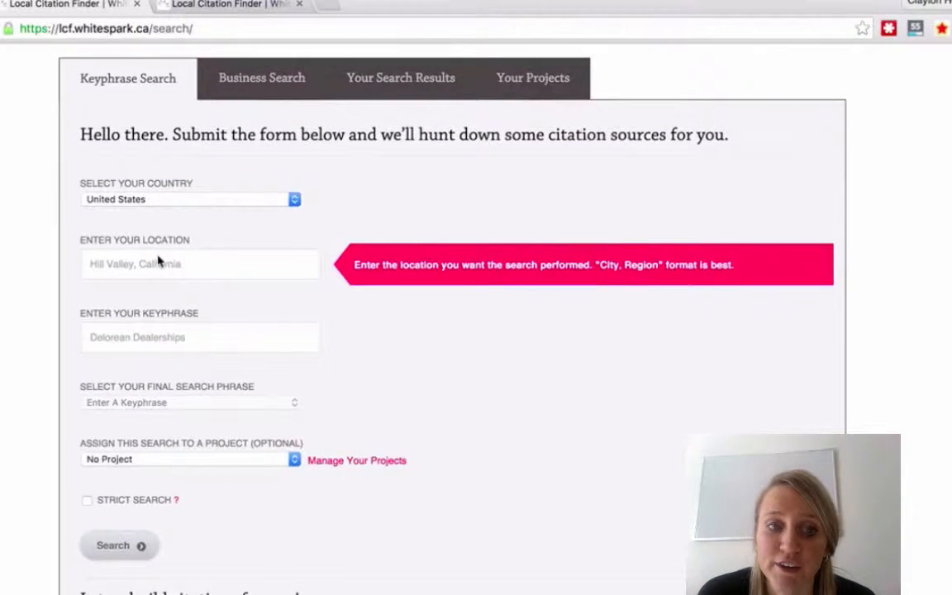
click(199, 262)
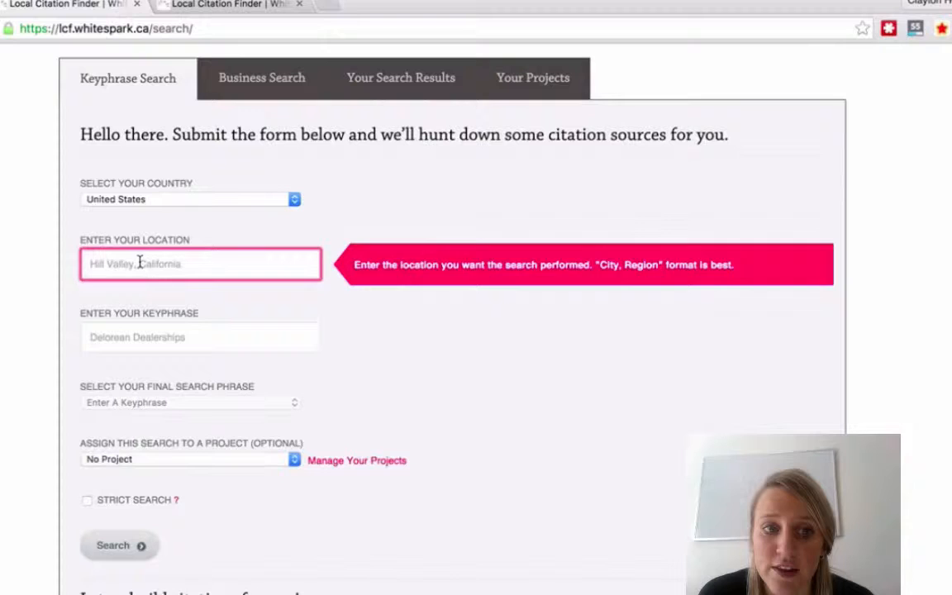
text(Boston)
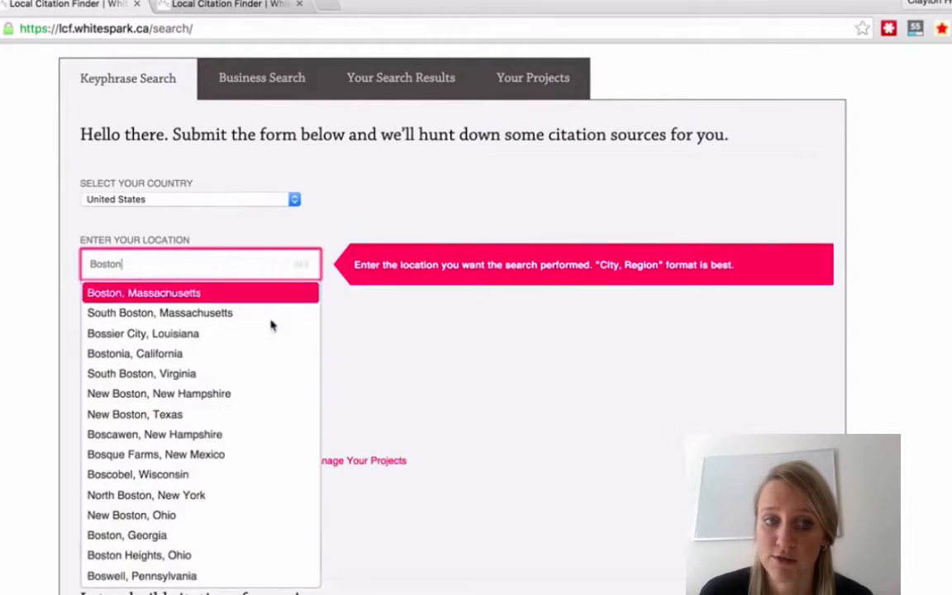
click(144, 292)
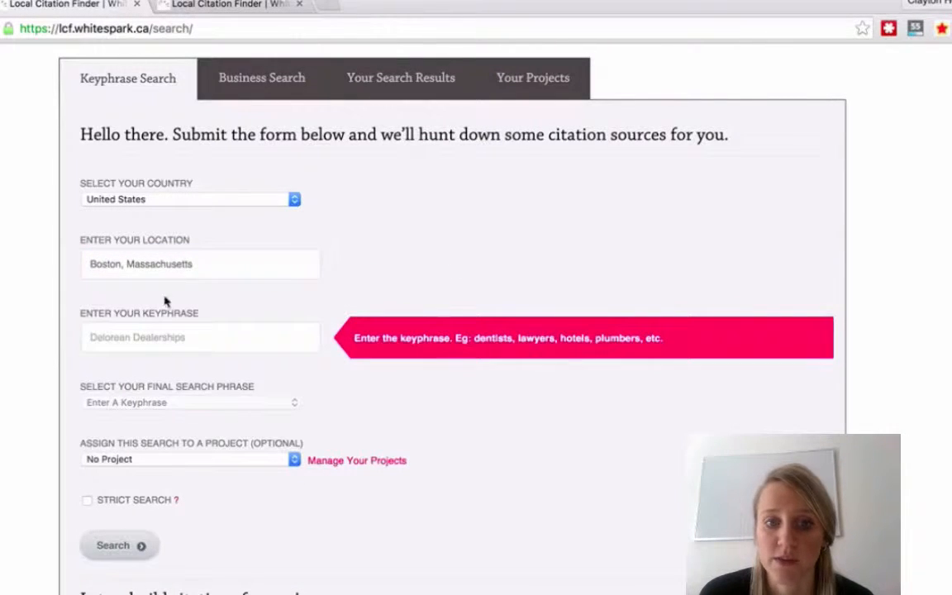
Step: Enter the keyphrase 'Suit Tailor' and run the citation search
click(200, 337)
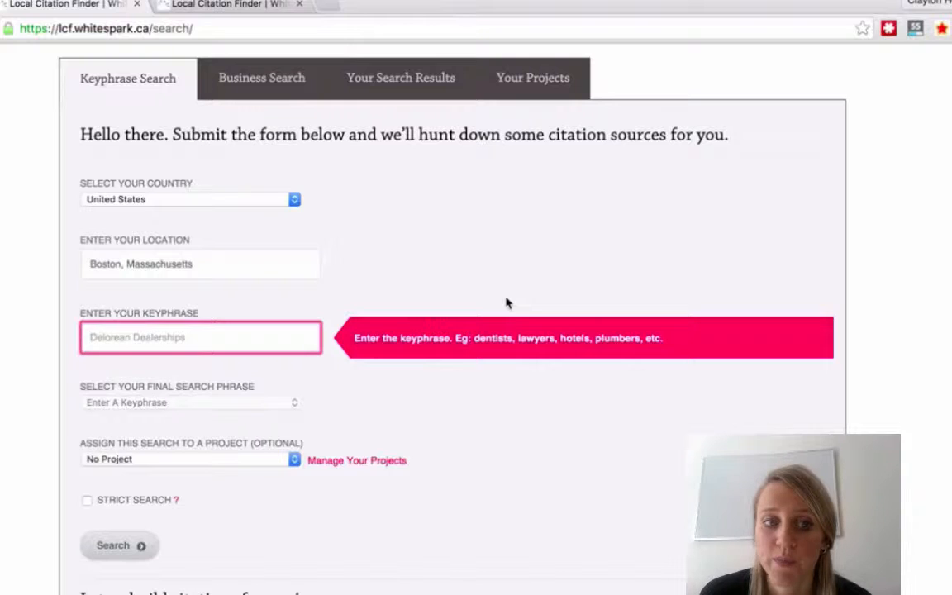
text(Suit)
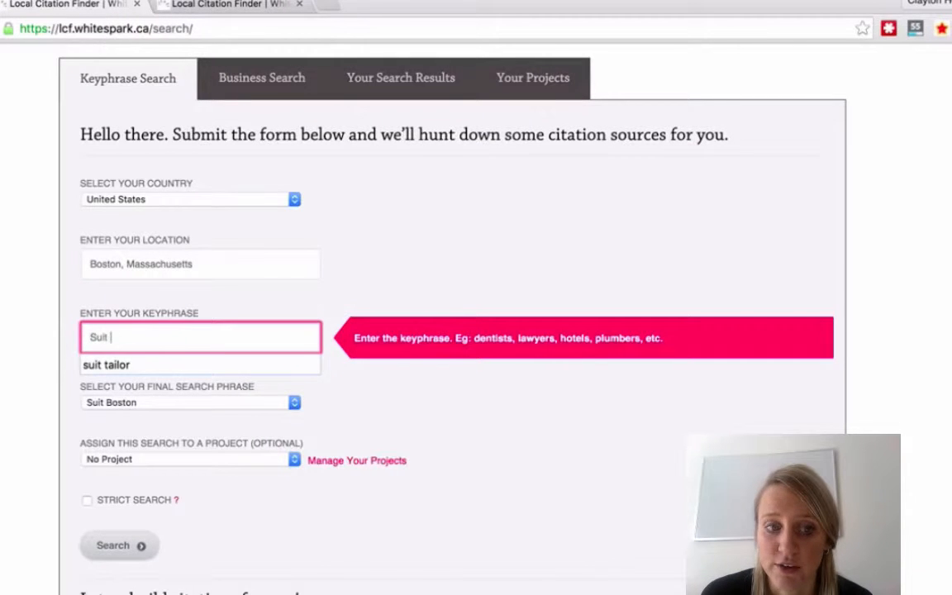
text(Tailor)
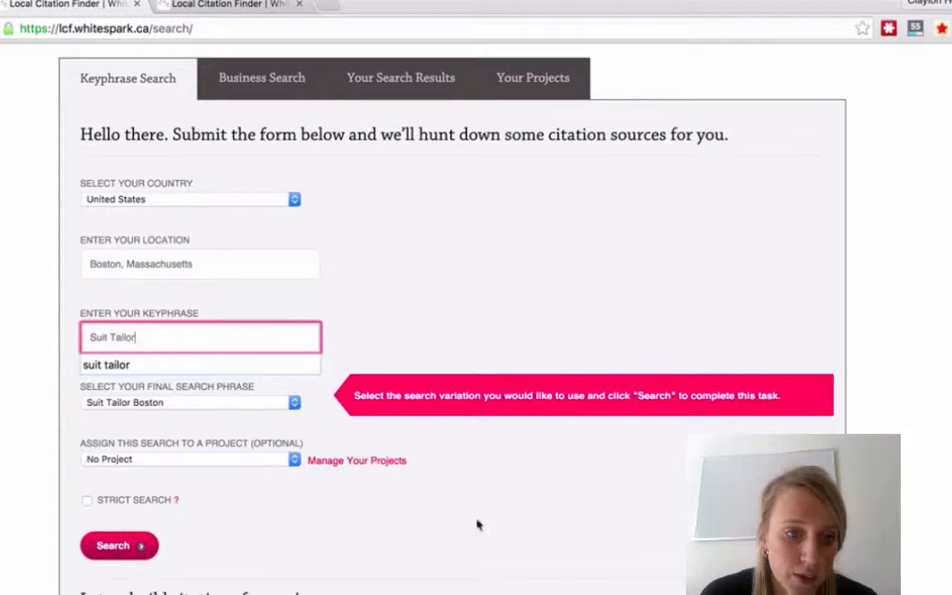
click(119, 545)
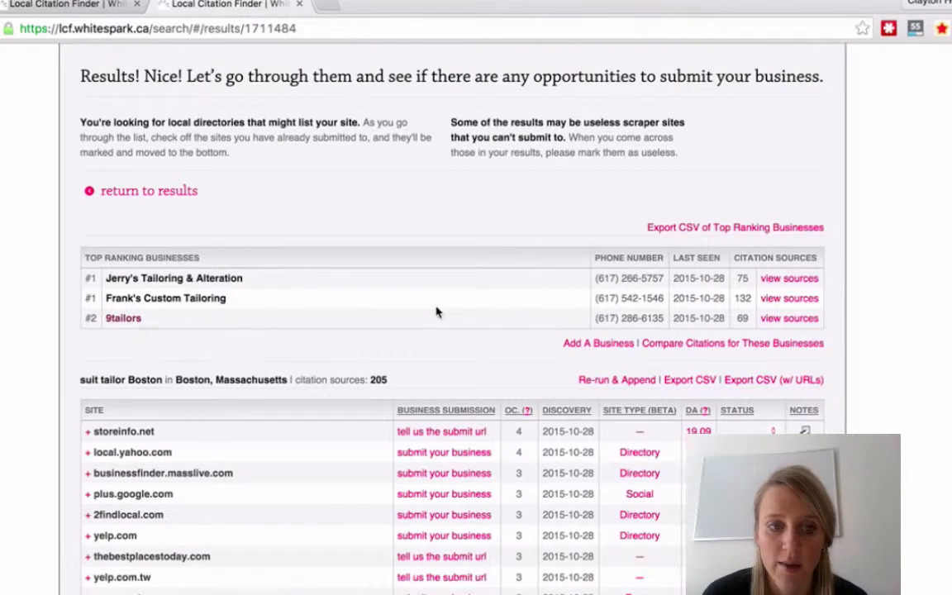
Step: Scroll through the Top Ranking Businesses table and the 205 citation sources list
scroll(down, 3)
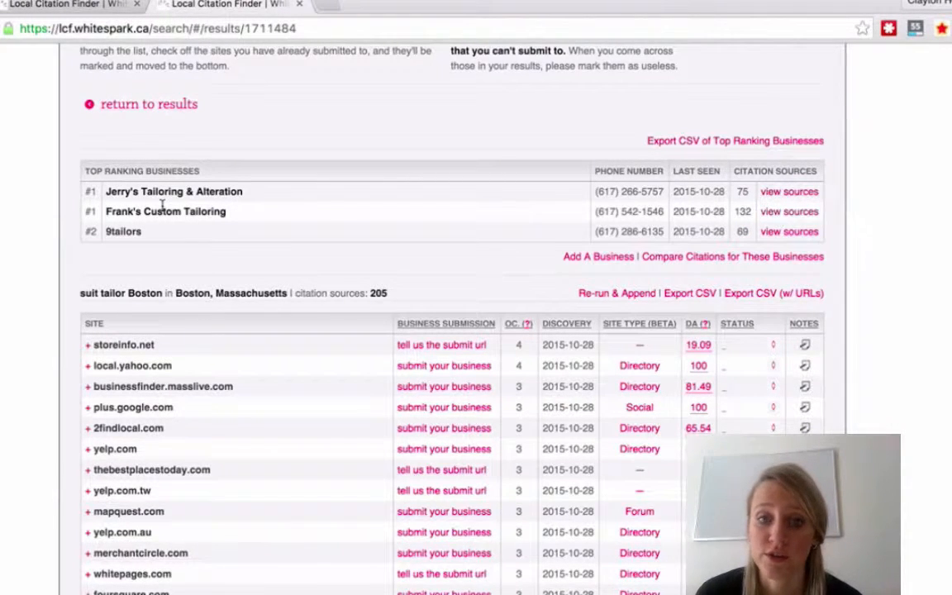
scroll(down, 3)
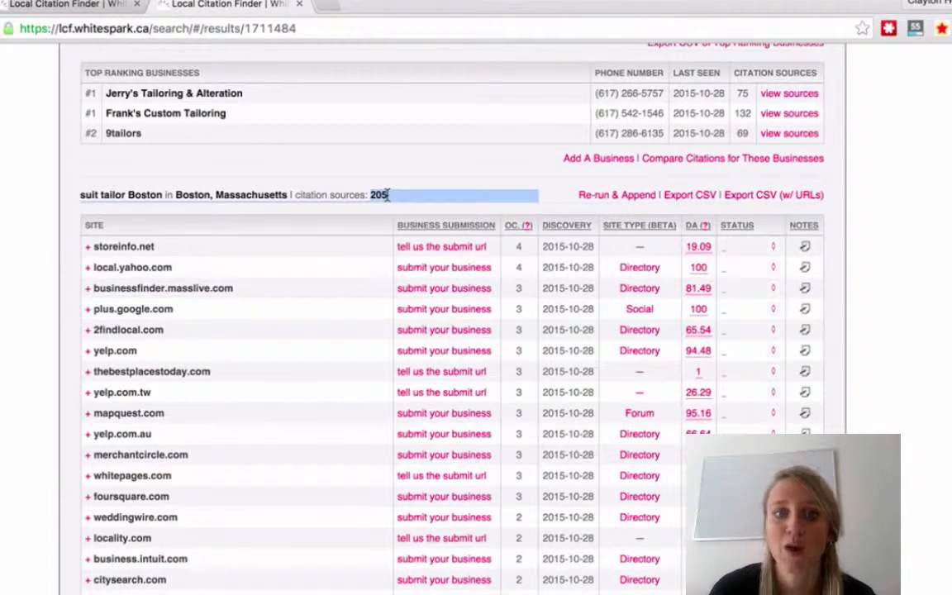
scroll(down, 3)
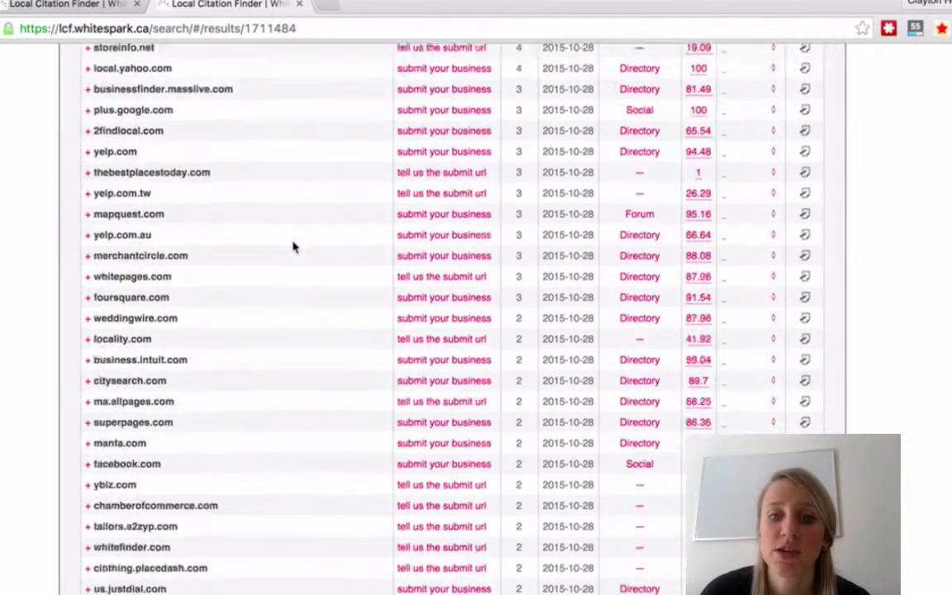
scroll(up, 3)
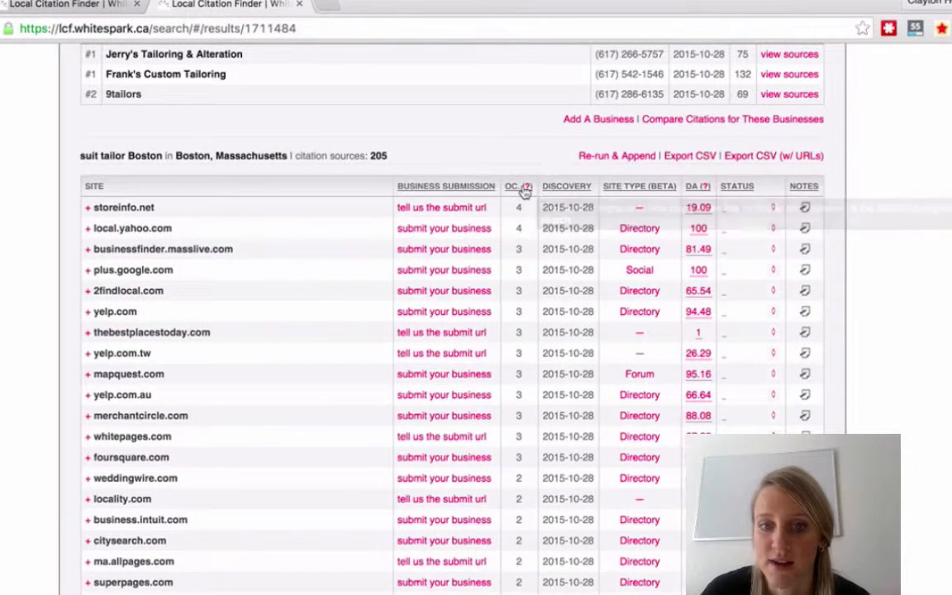
mouse_move(519, 185)
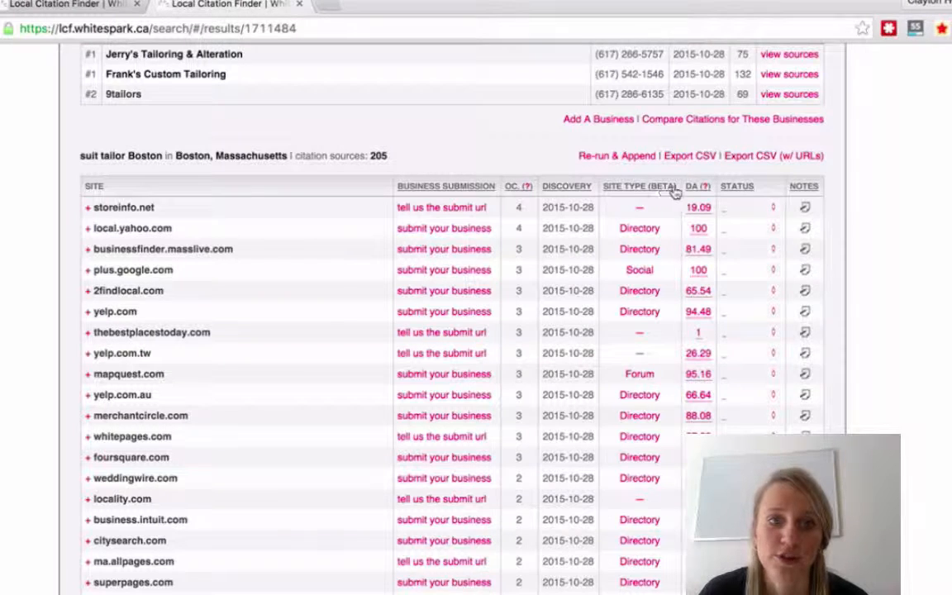
mouse_move(696, 190)
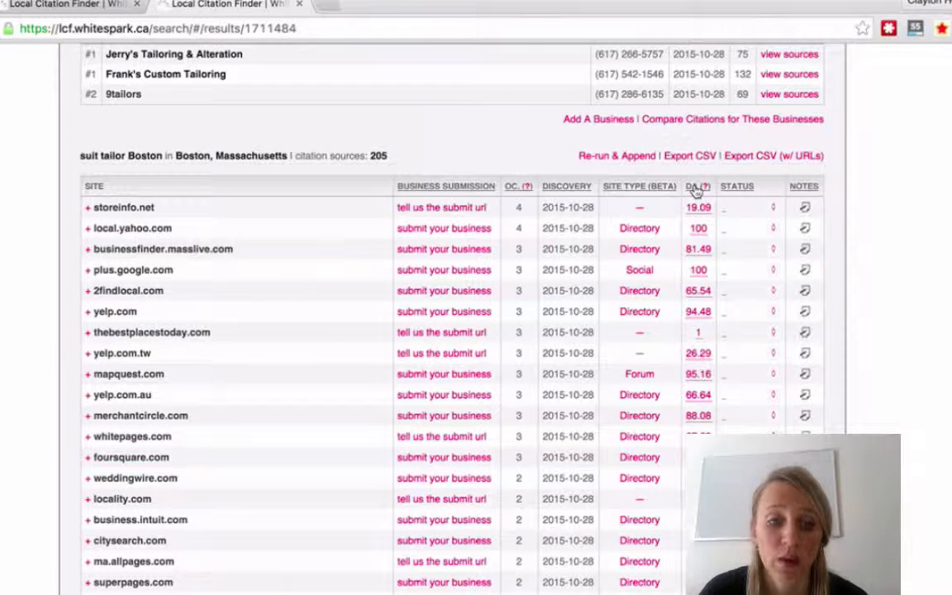